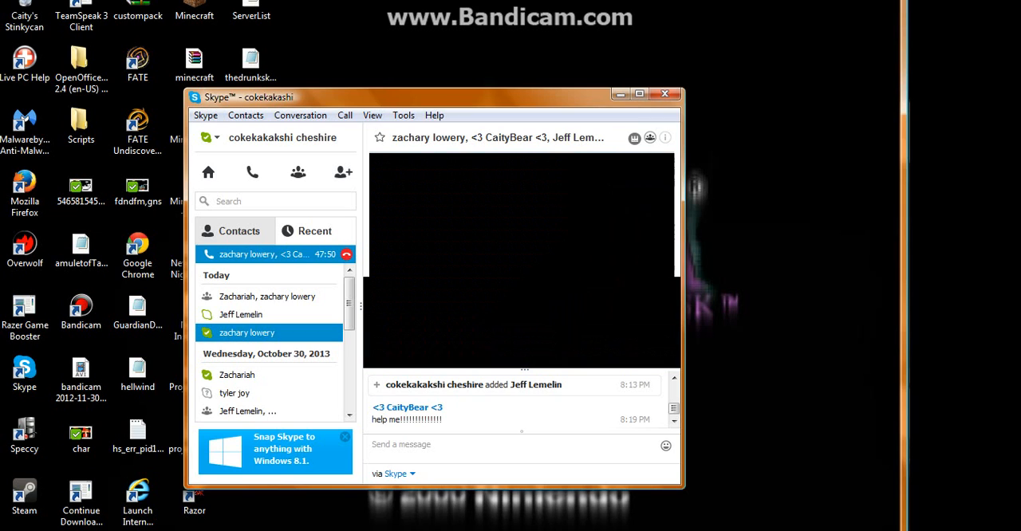
pyautogui.click(246, 333)
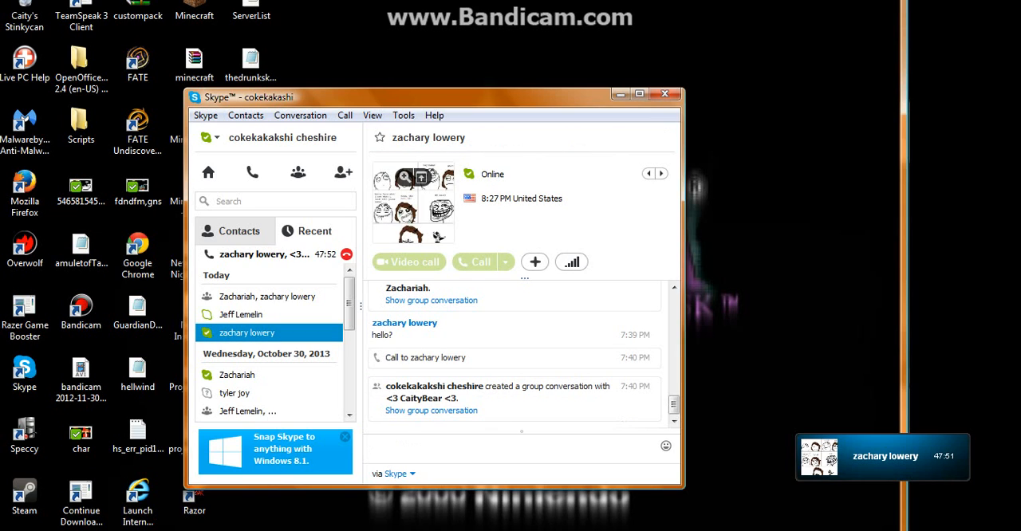